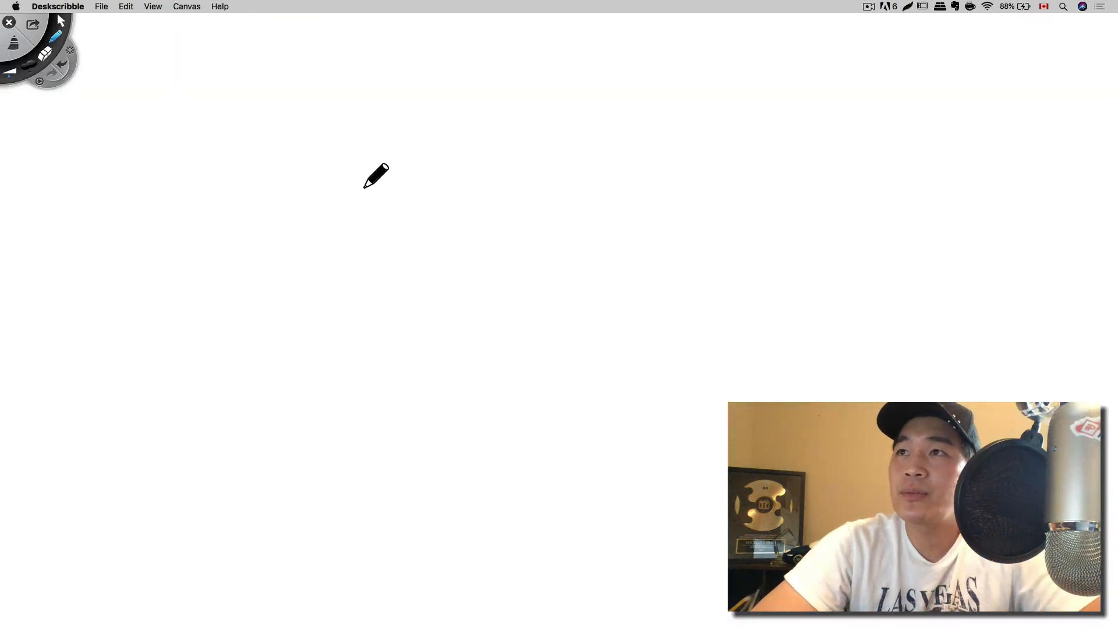
Handwrite '1. Tracking #' across the top line of the whiteboard.
drag(376, 176, 439, 114)
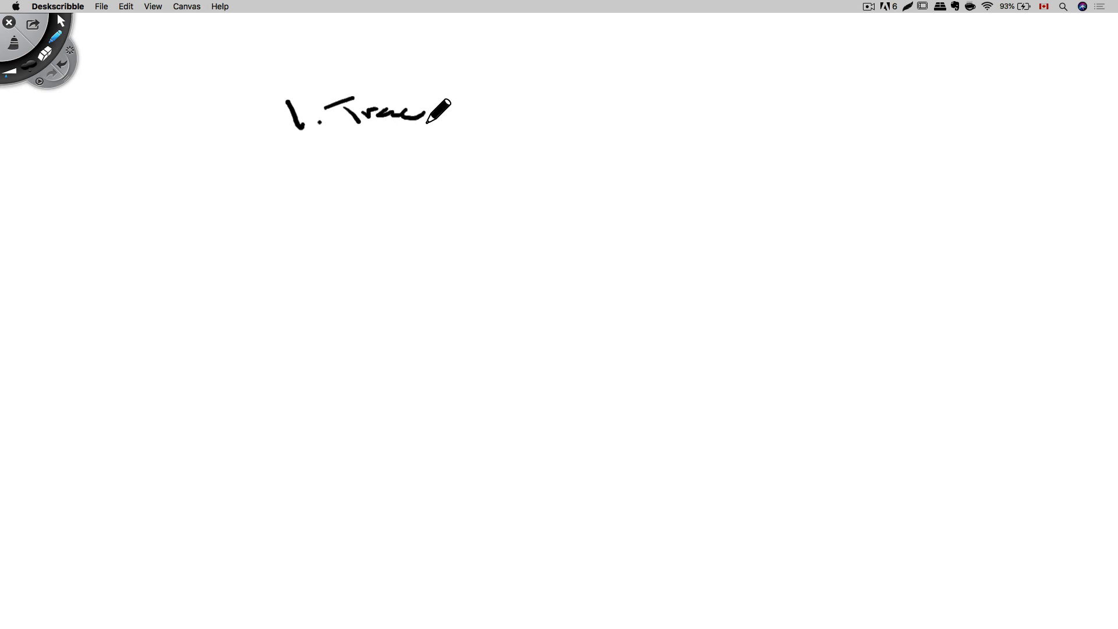
drag(449, 114, 571, 118)
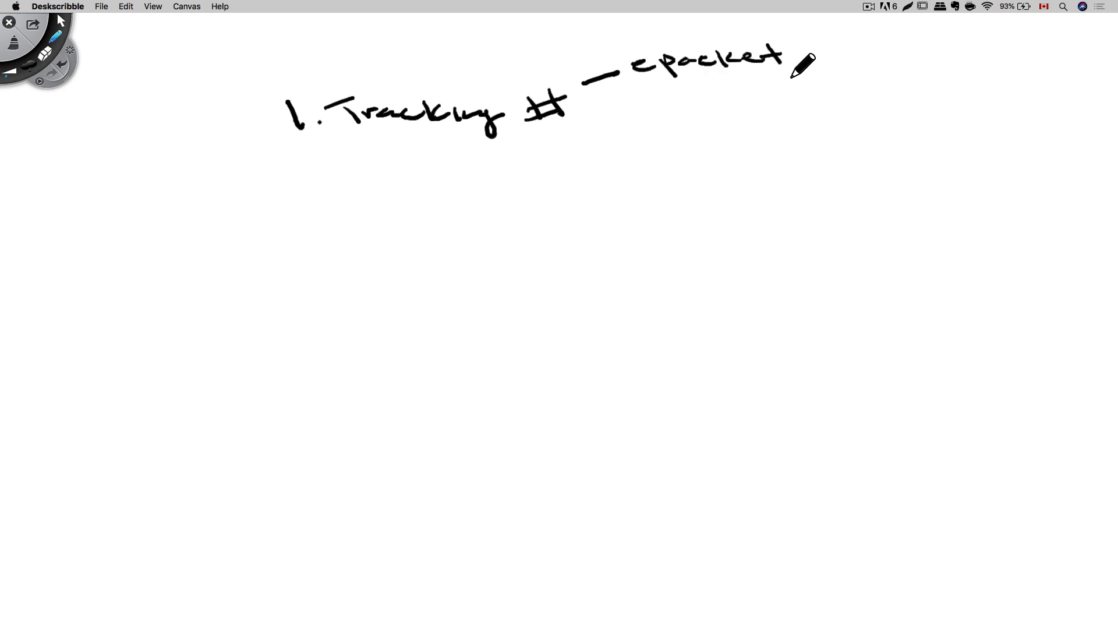
mouse_move(831, 82)
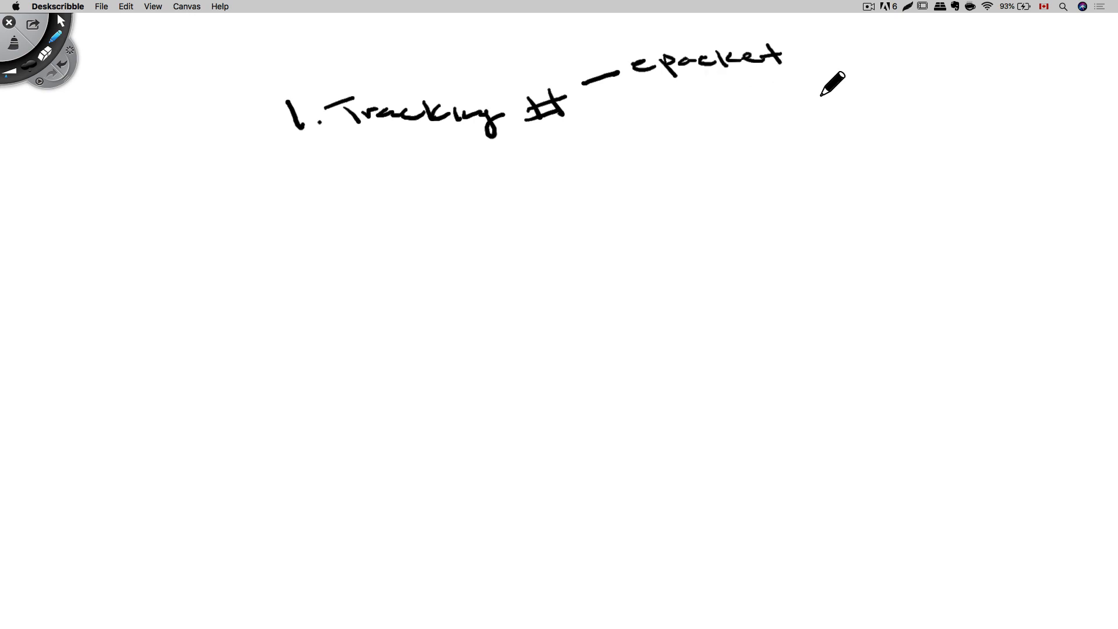
mouse_move(808, 64)
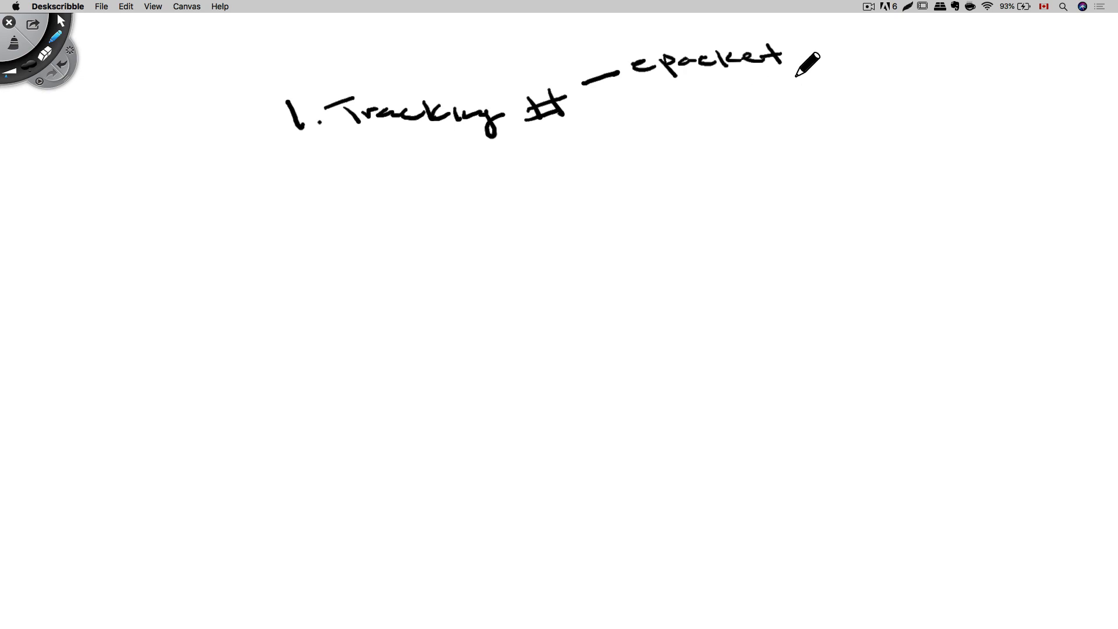
mouse_move(767, 110)
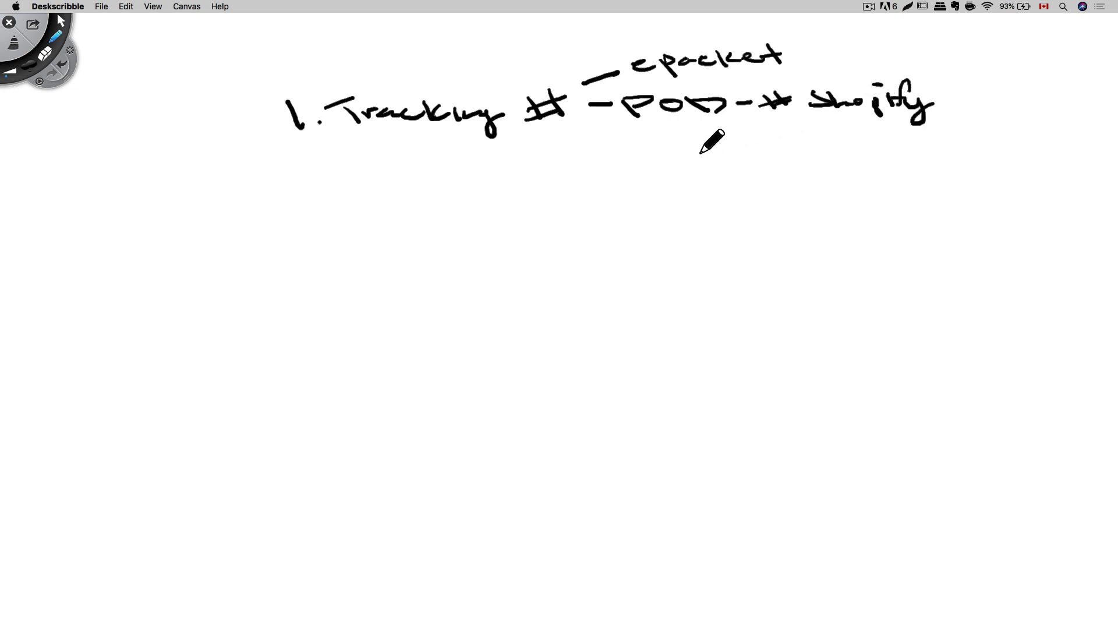
mouse_move(432, 202)
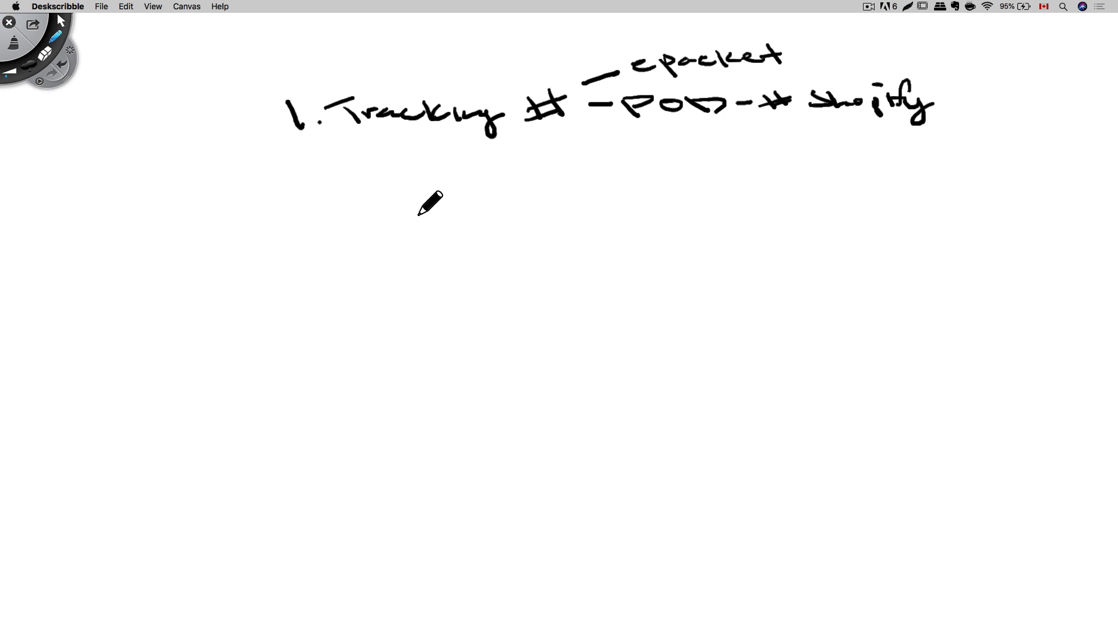
mouse_move(490, 191)
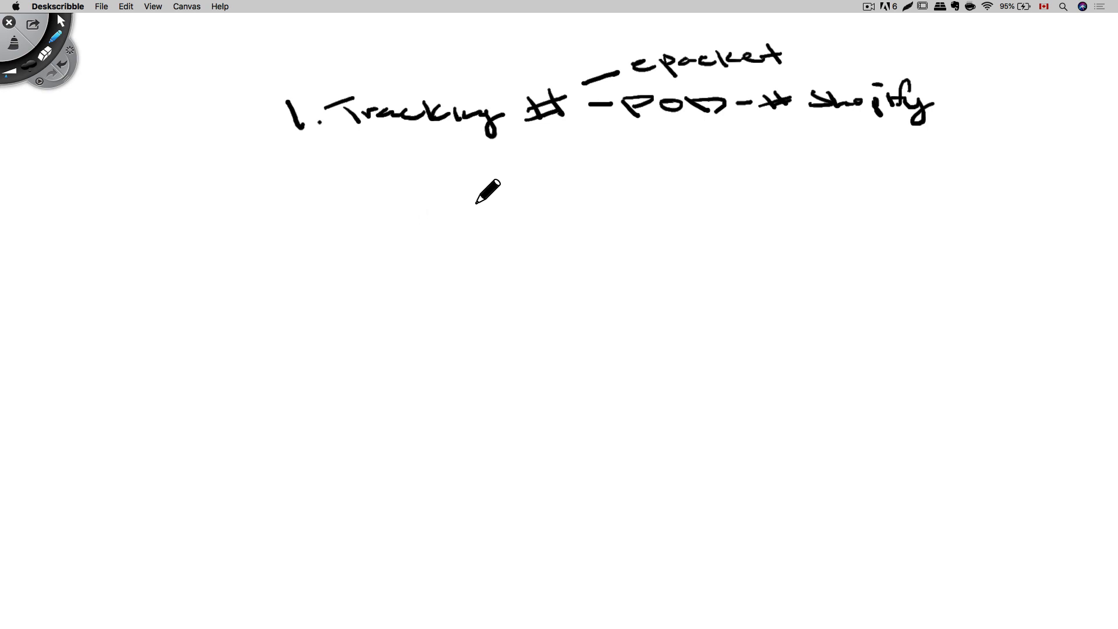
mouse_move(458, 209)
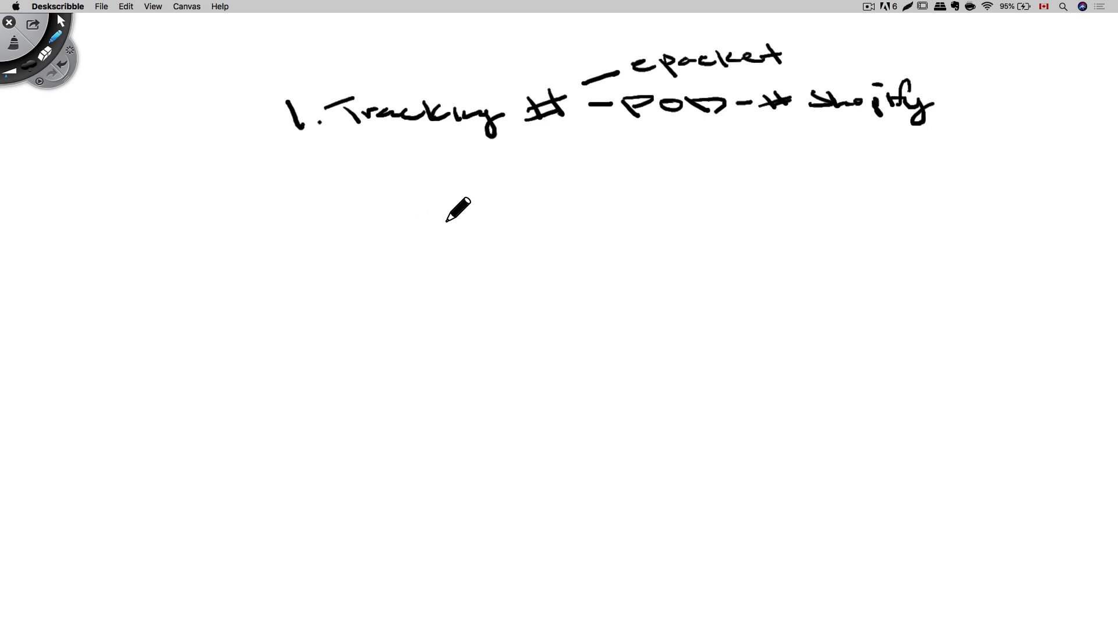
mouse_move(449, 212)
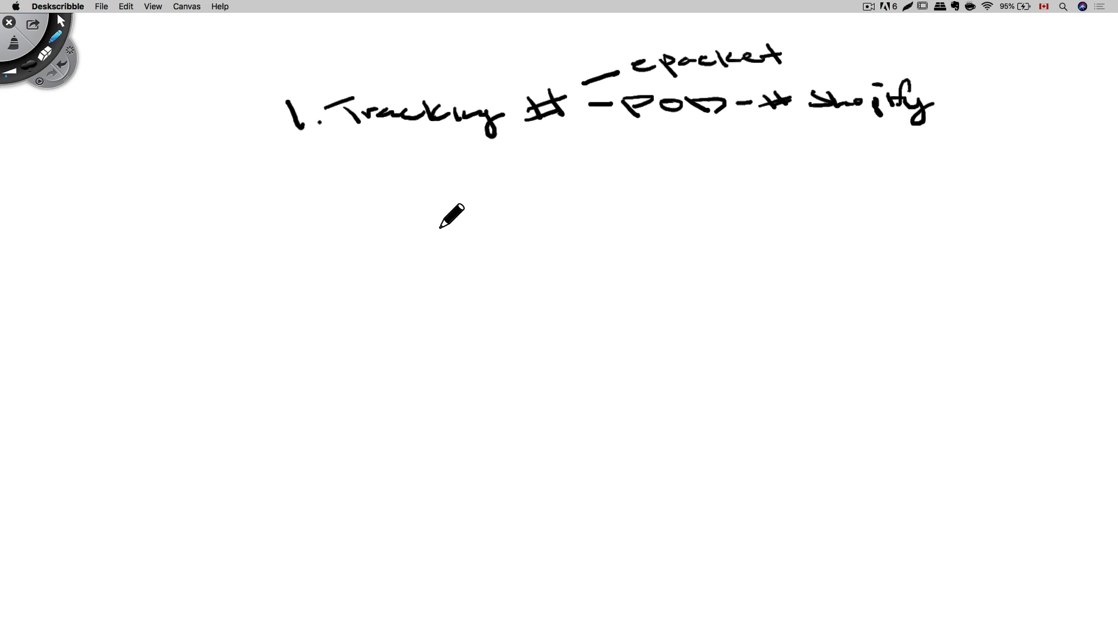
mouse_move(479, 182)
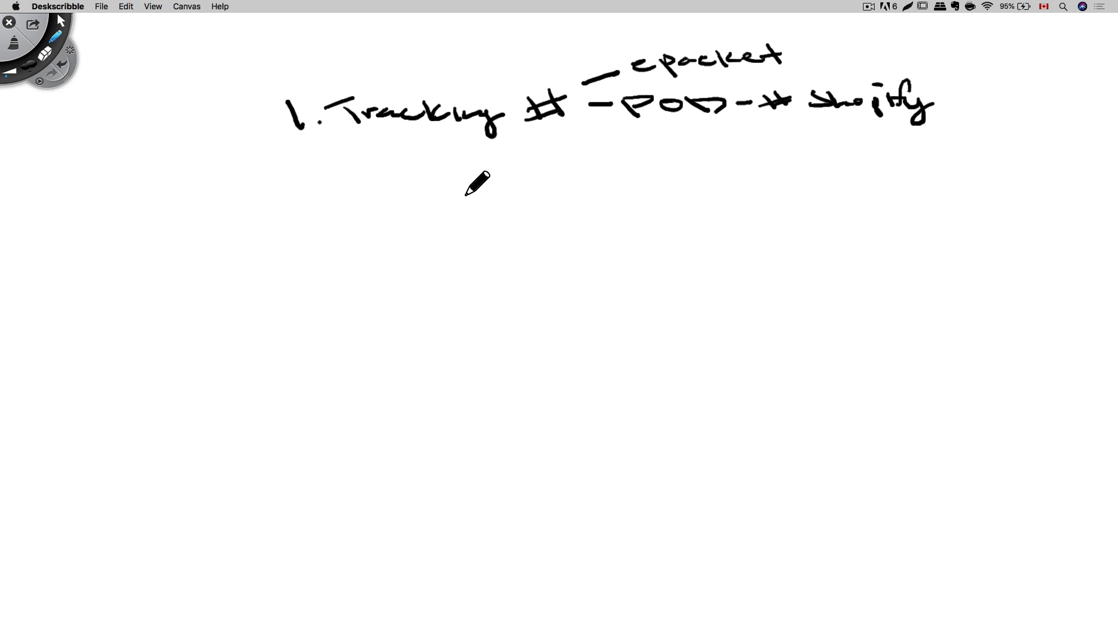
mouse_move(447, 193)
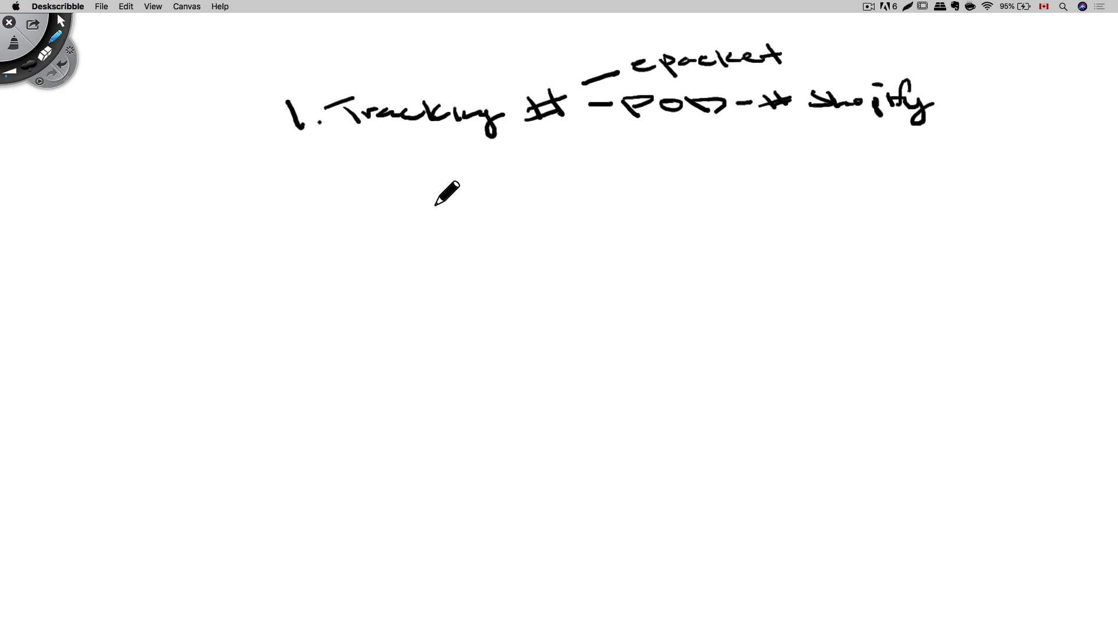
mouse_move(404, 212)
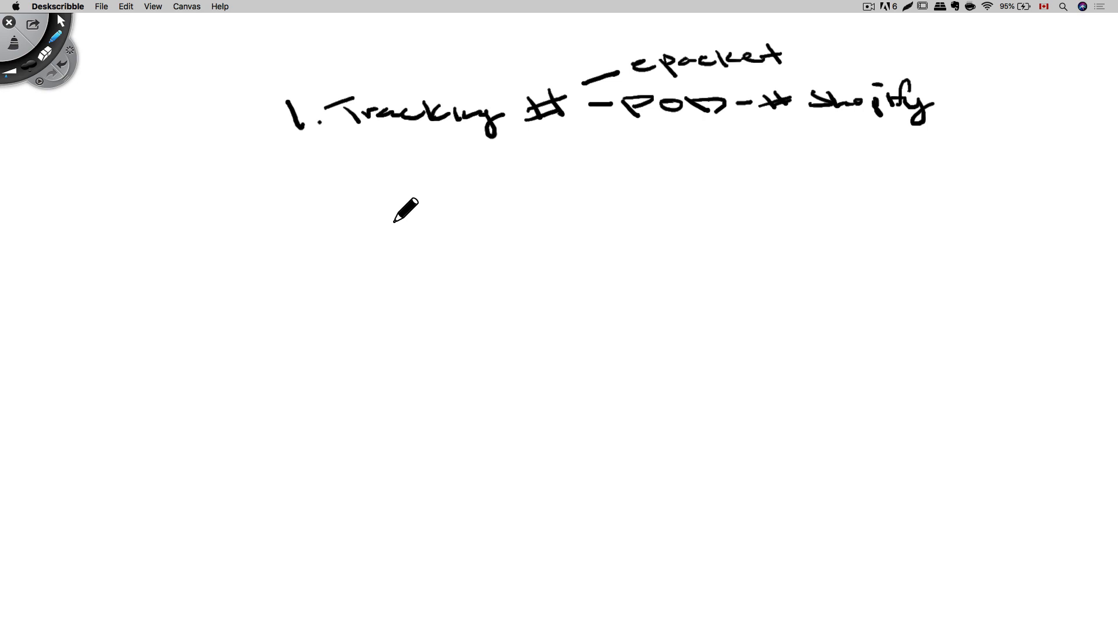
mouse_move(645, 100)
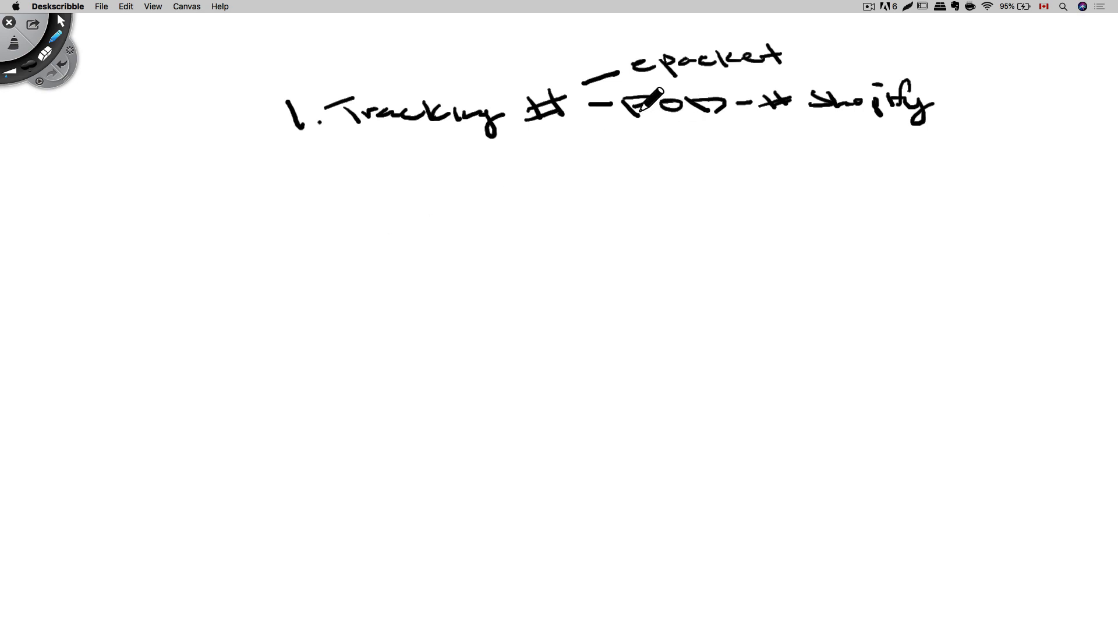
mouse_move(657, 130)
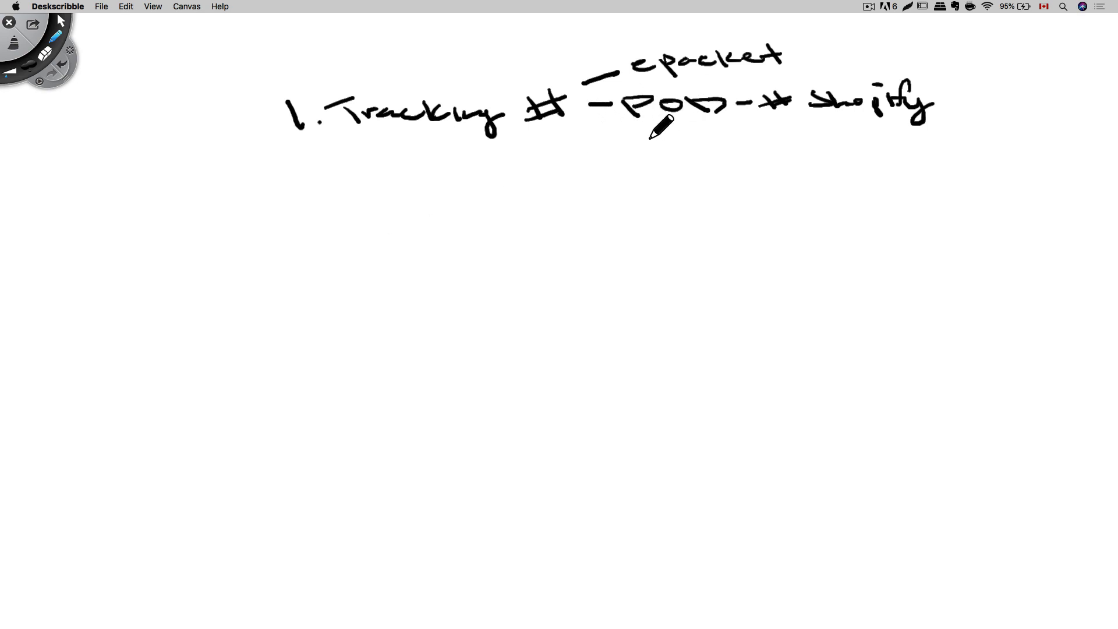
mouse_move(400, 234)
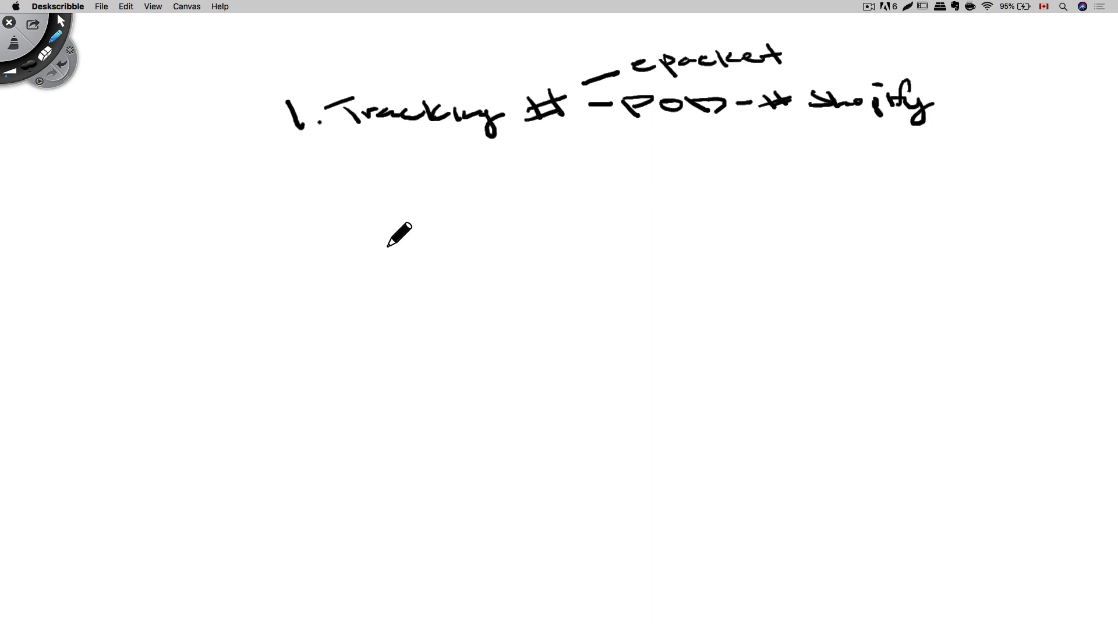
mouse_move(525, 194)
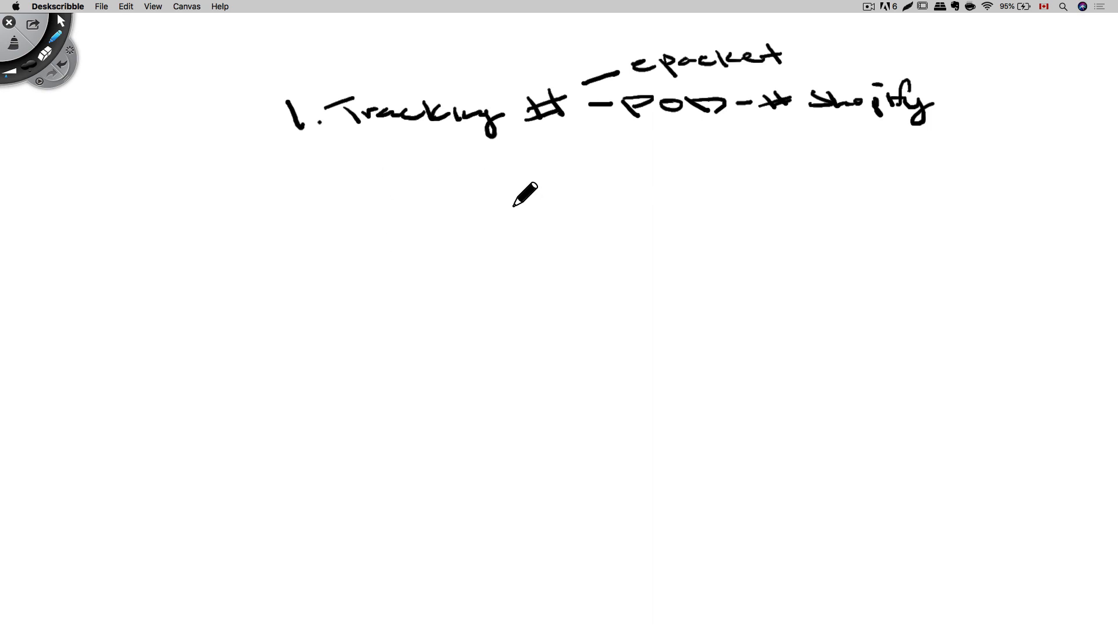
mouse_move(533, 188)
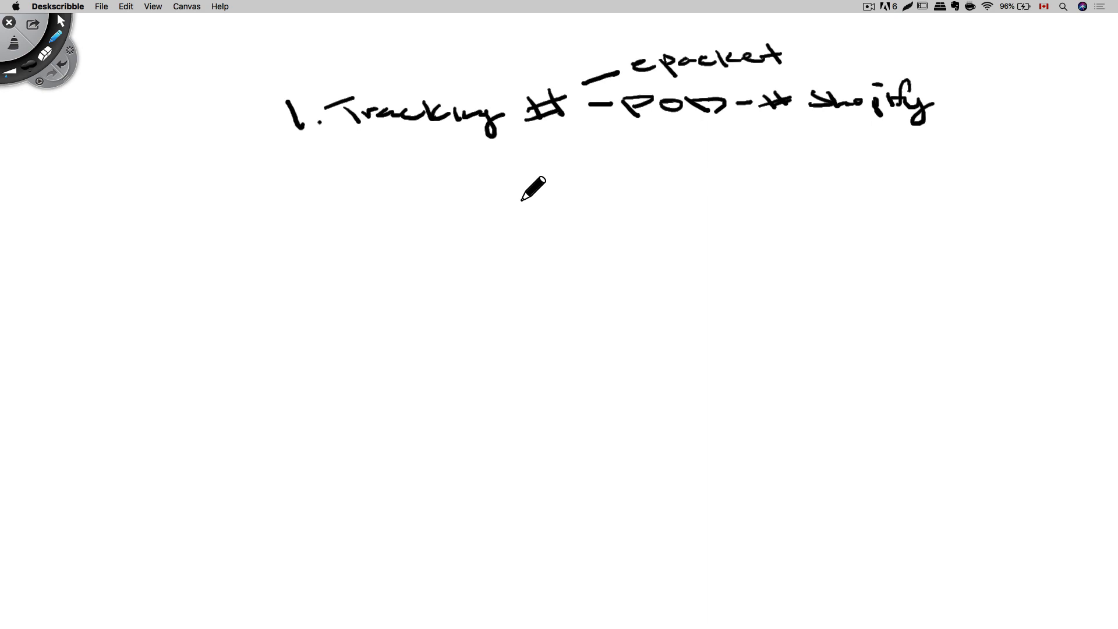
mouse_move(496, 187)
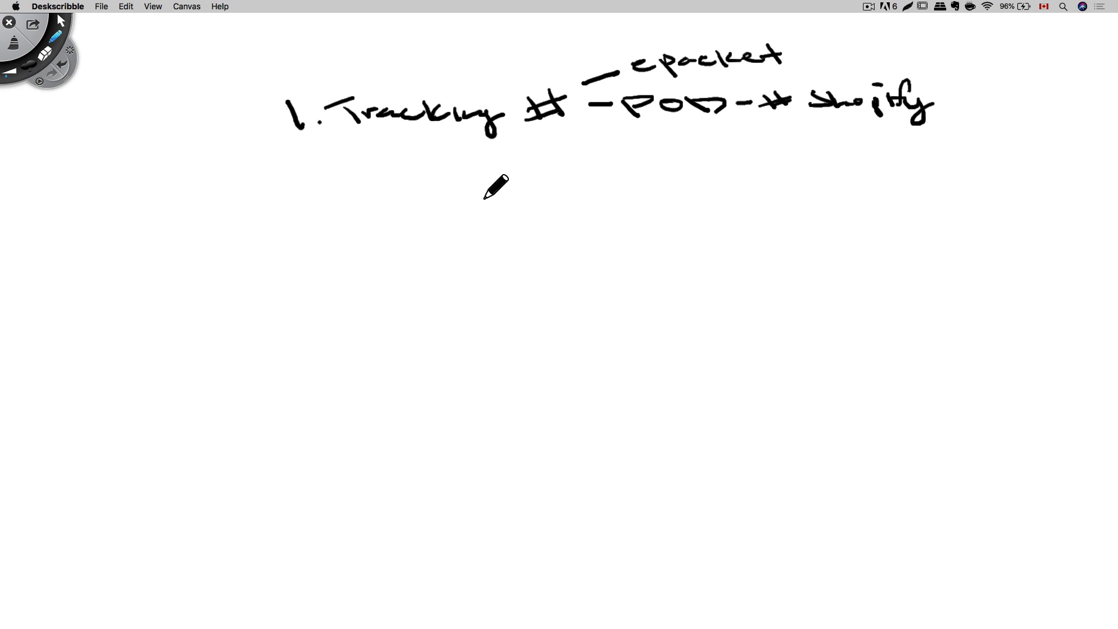
mouse_move(492, 195)
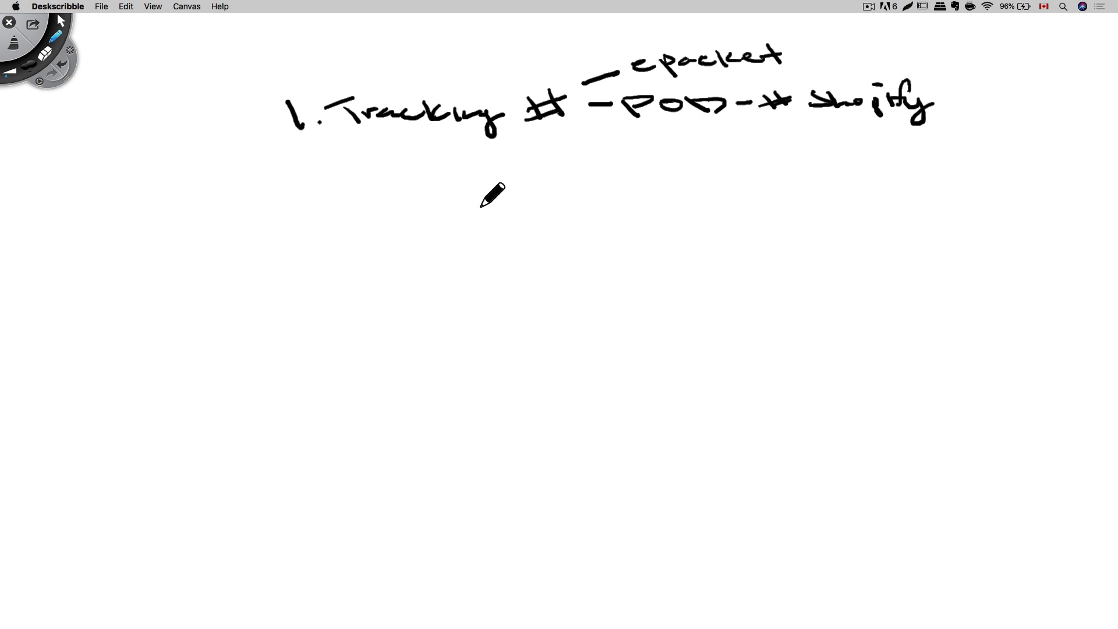
mouse_move(543, 182)
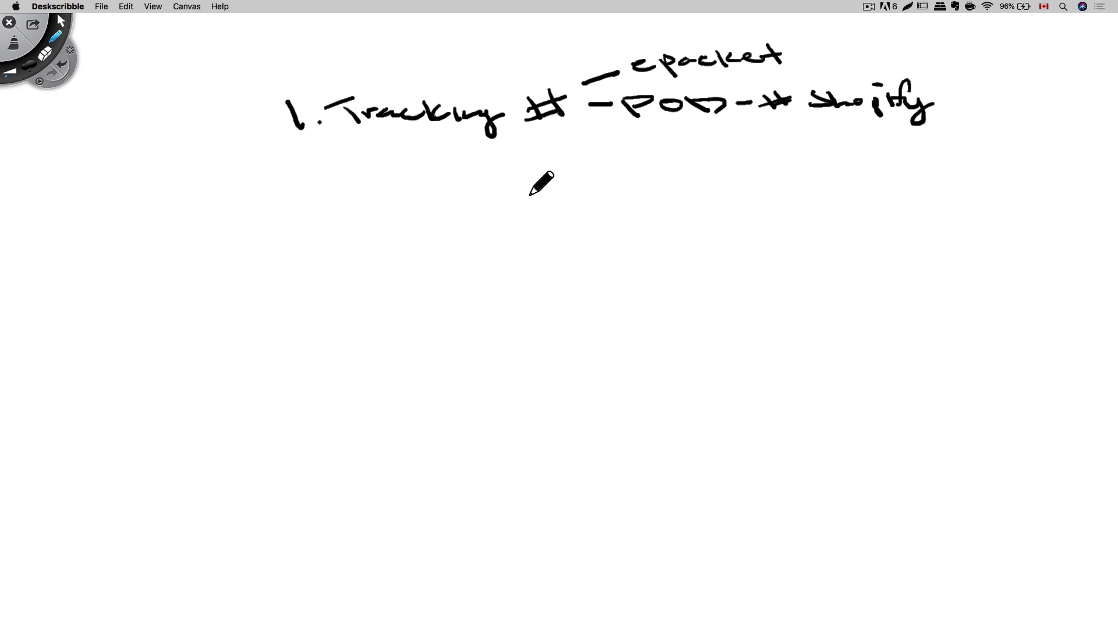
mouse_move(332, 210)
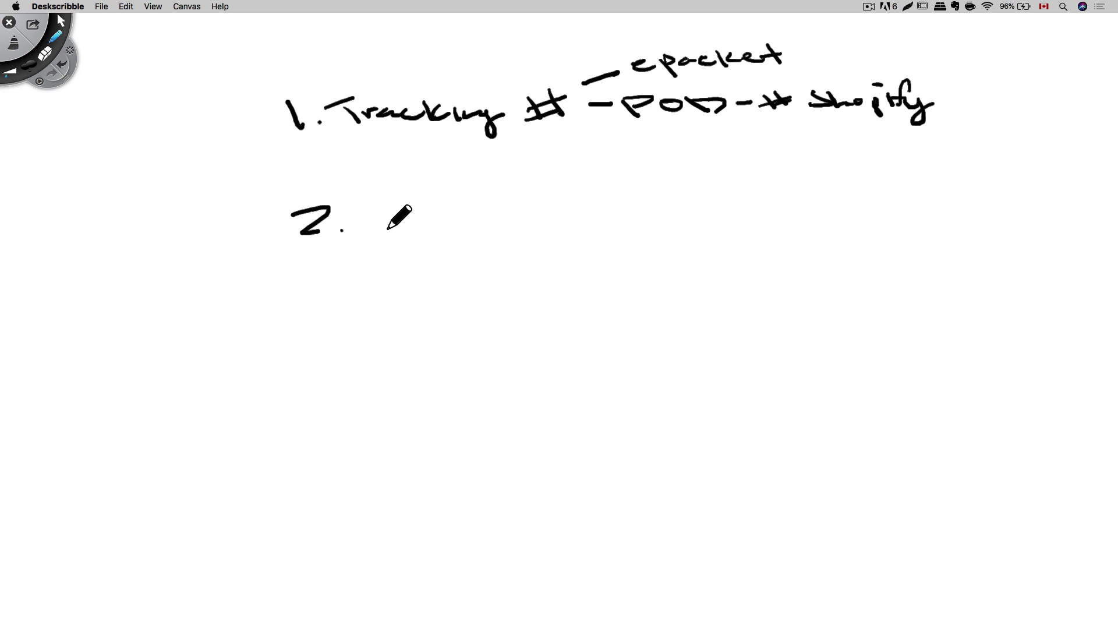
Handwrite 'Close Disputes Fast.' after the '2.' beneath the tracking line.
drag(349, 218, 492, 221)
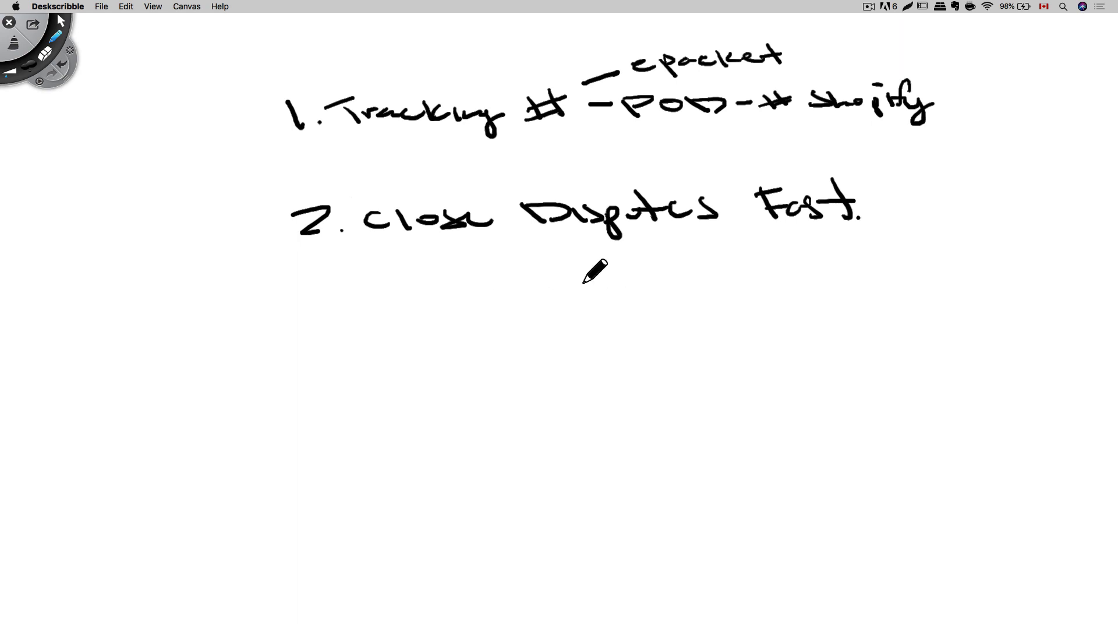
mouse_move(521, 284)
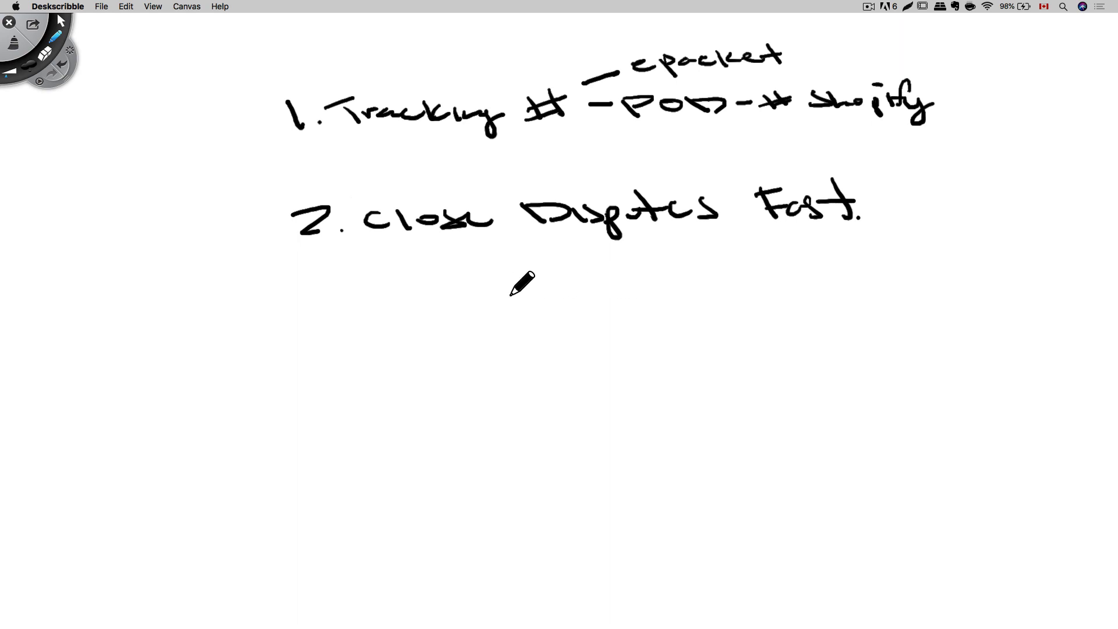
mouse_move(610, 280)
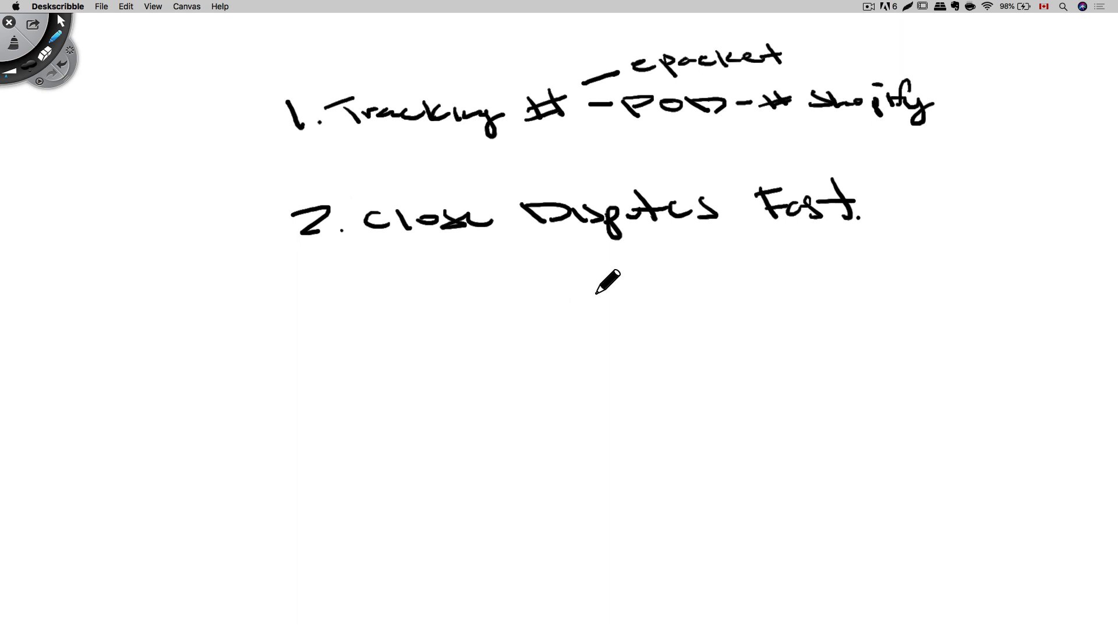
mouse_move(492, 293)
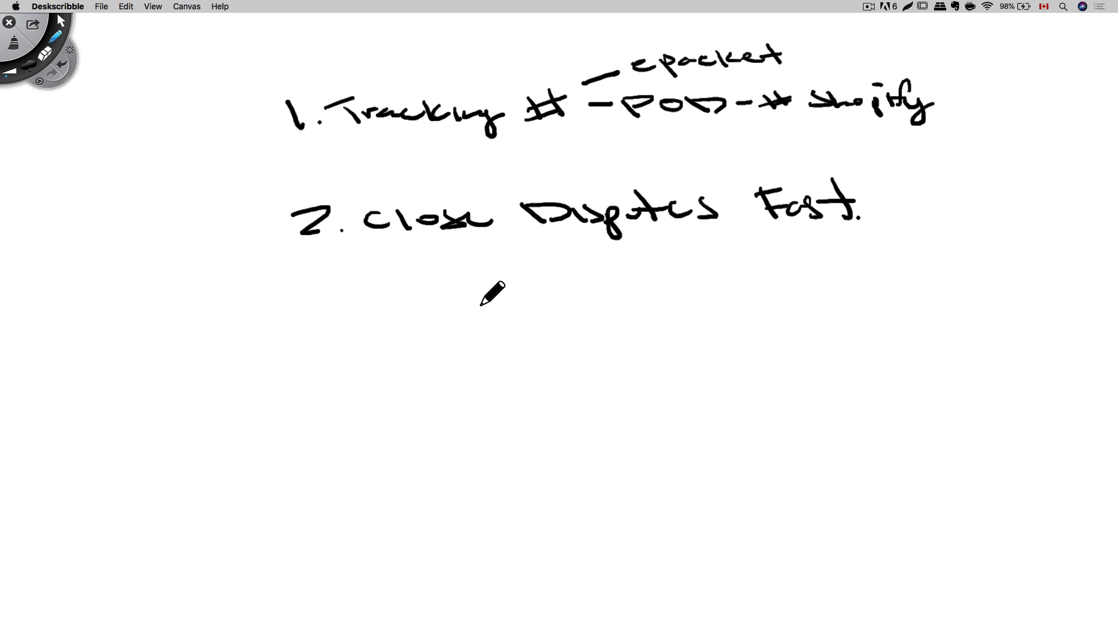
mouse_move(514, 285)
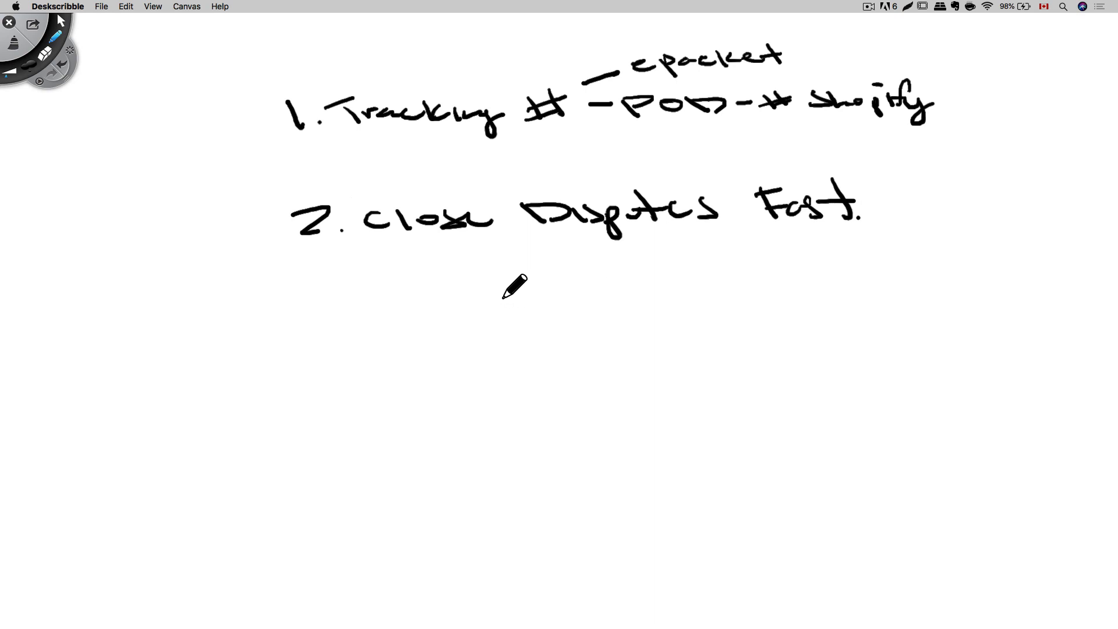
mouse_move(528, 281)
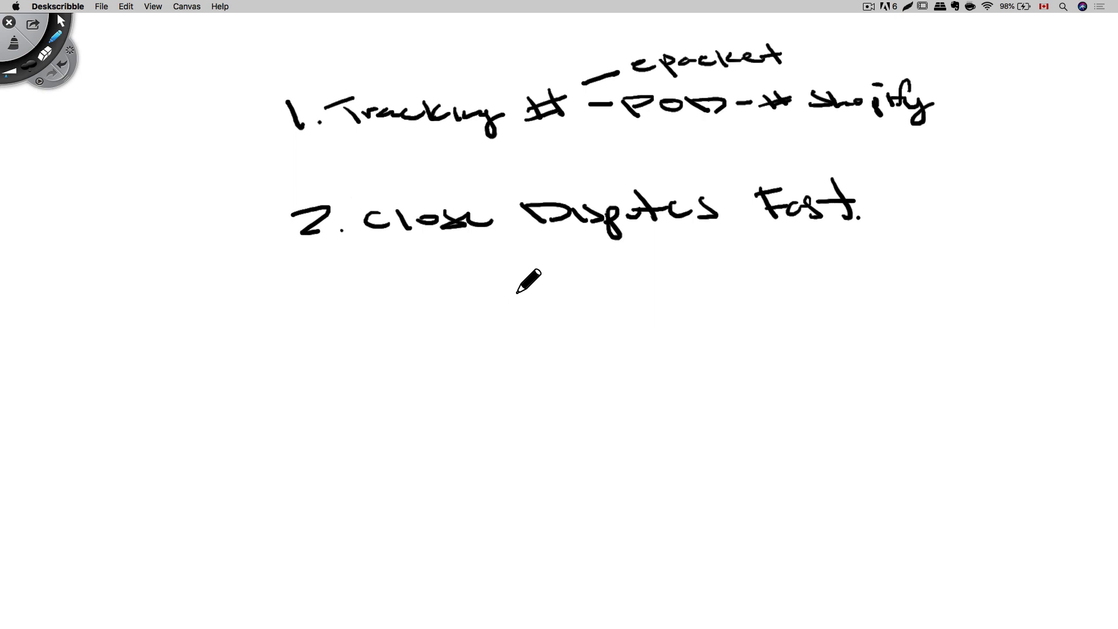
mouse_move(514, 287)
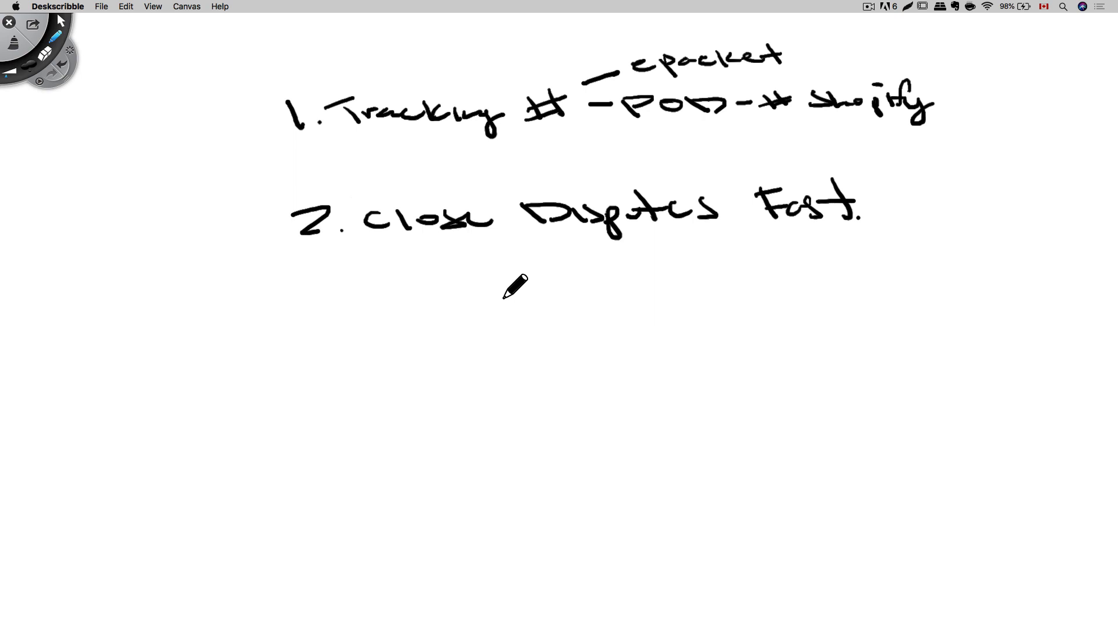
mouse_move(538, 291)
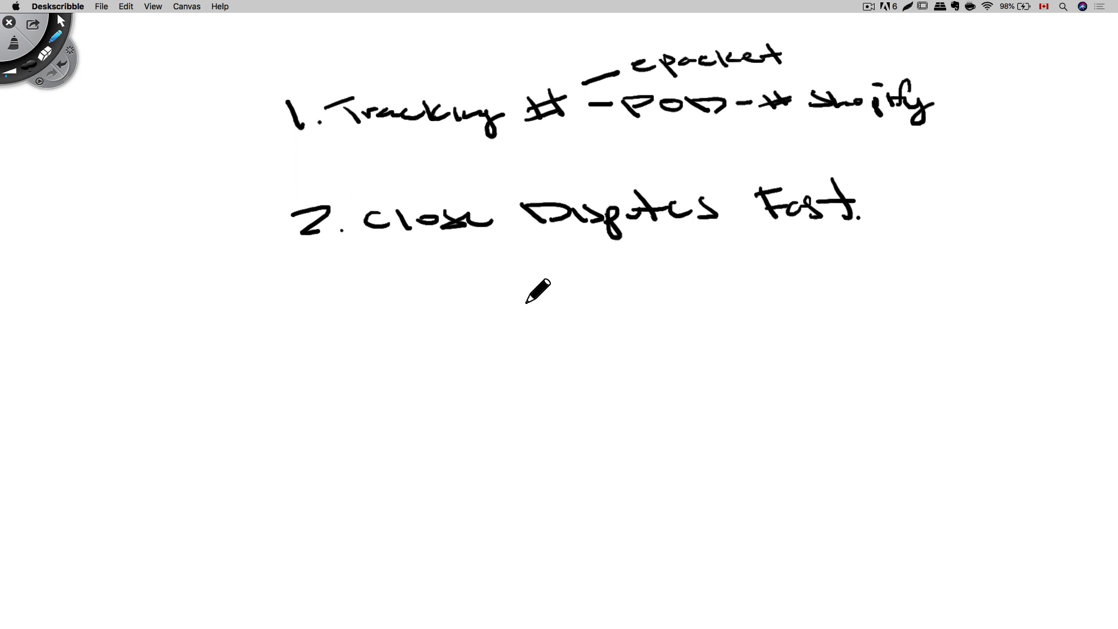
mouse_move(508, 295)
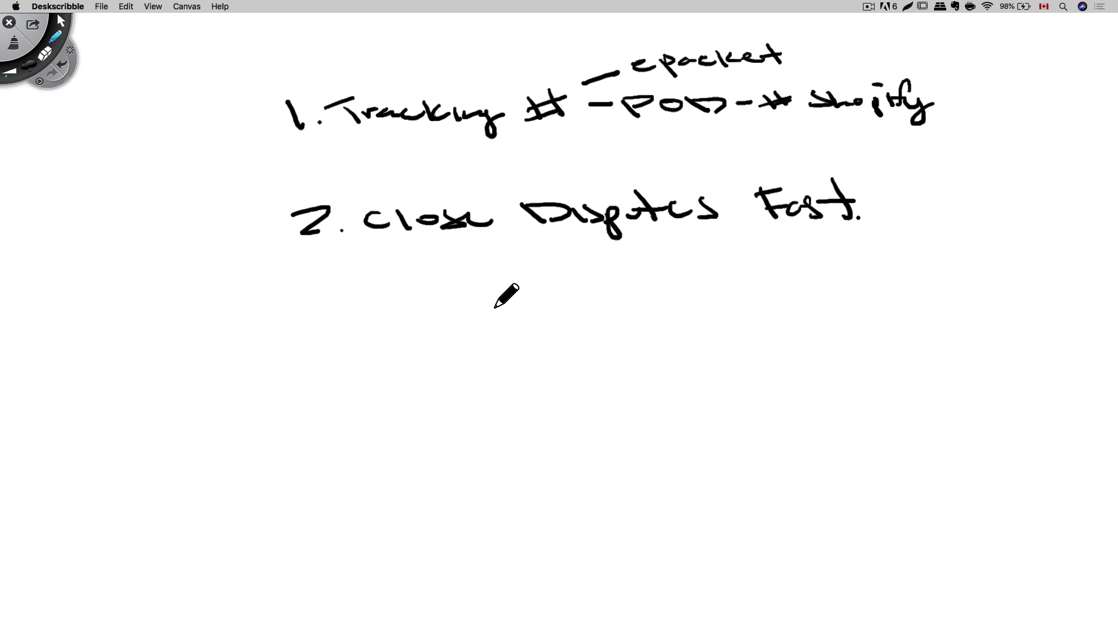
mouse_move(522, 288)
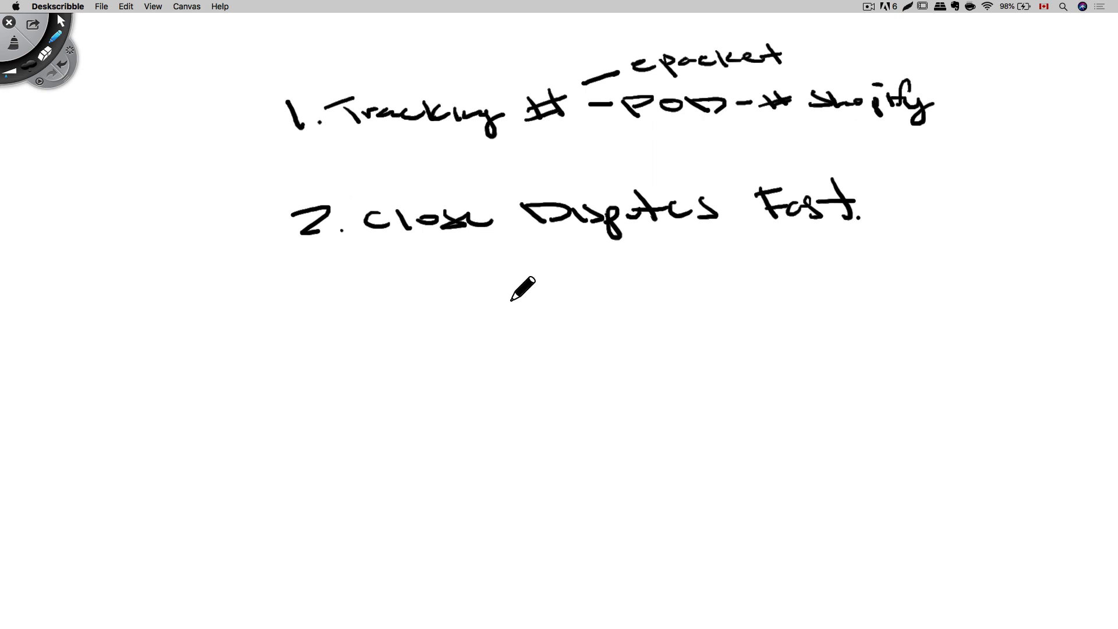
mouse_move(536, 294)
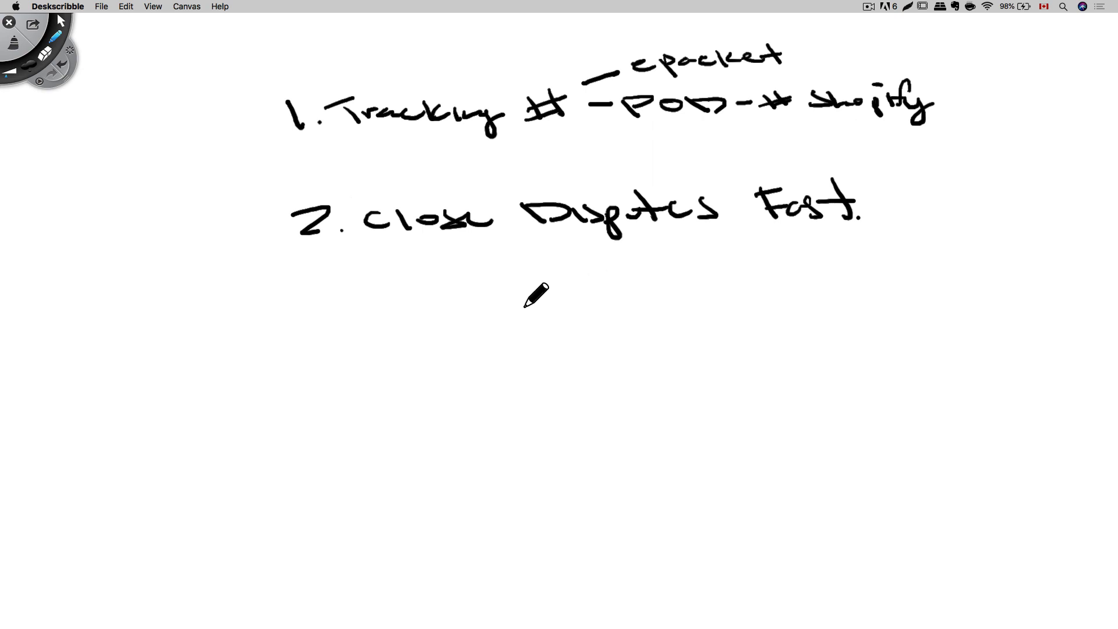
mouse_move(624, 270)
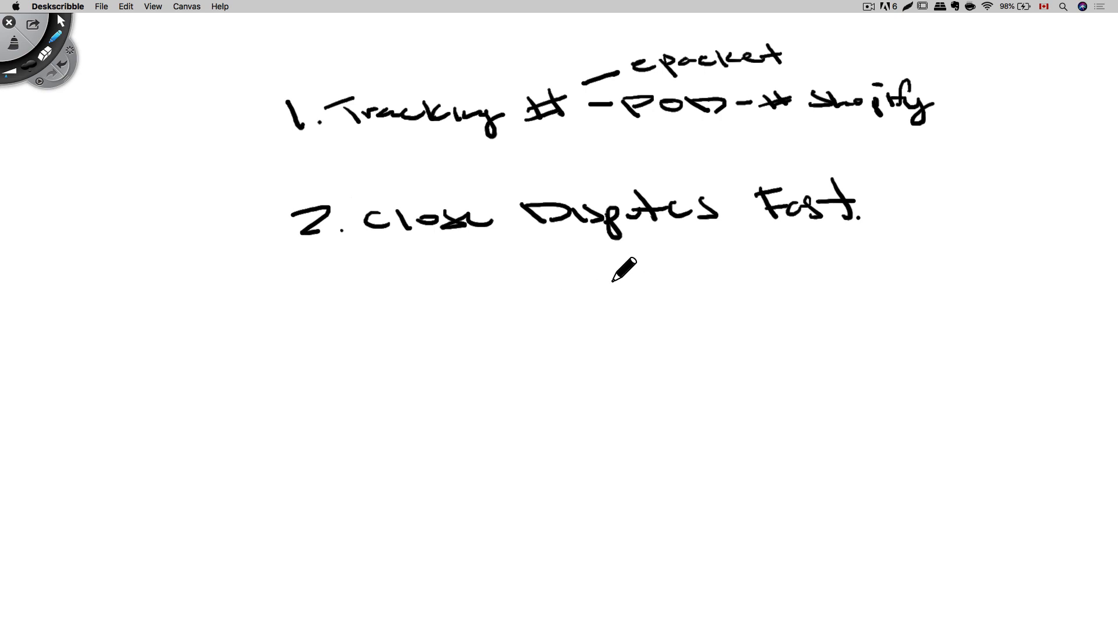
mouse_move(341, 219)
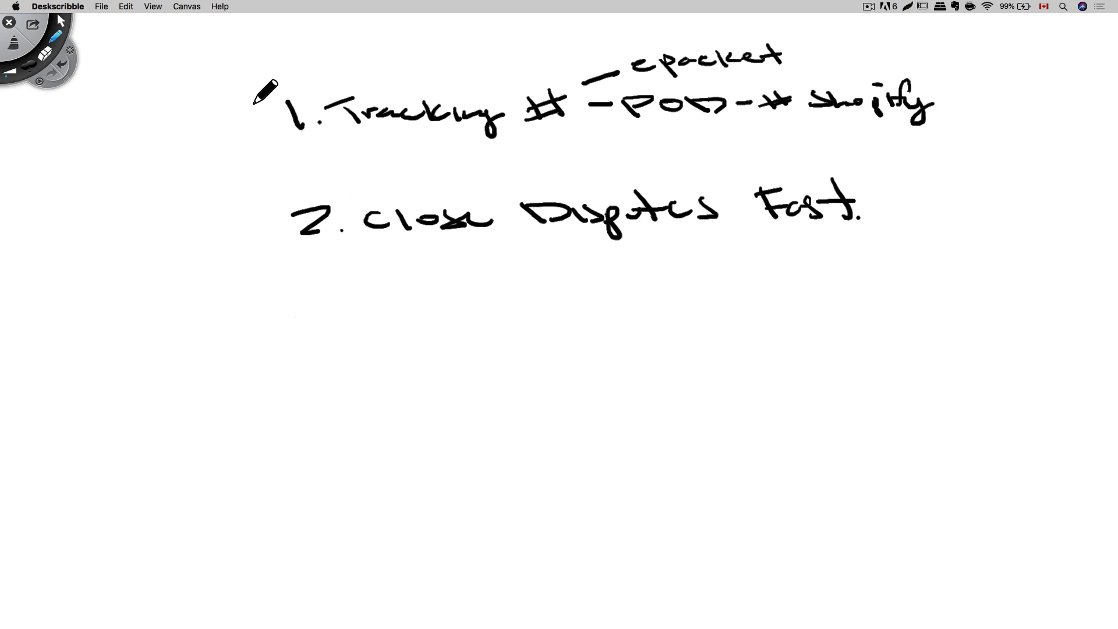
mouse_move(316, 291)
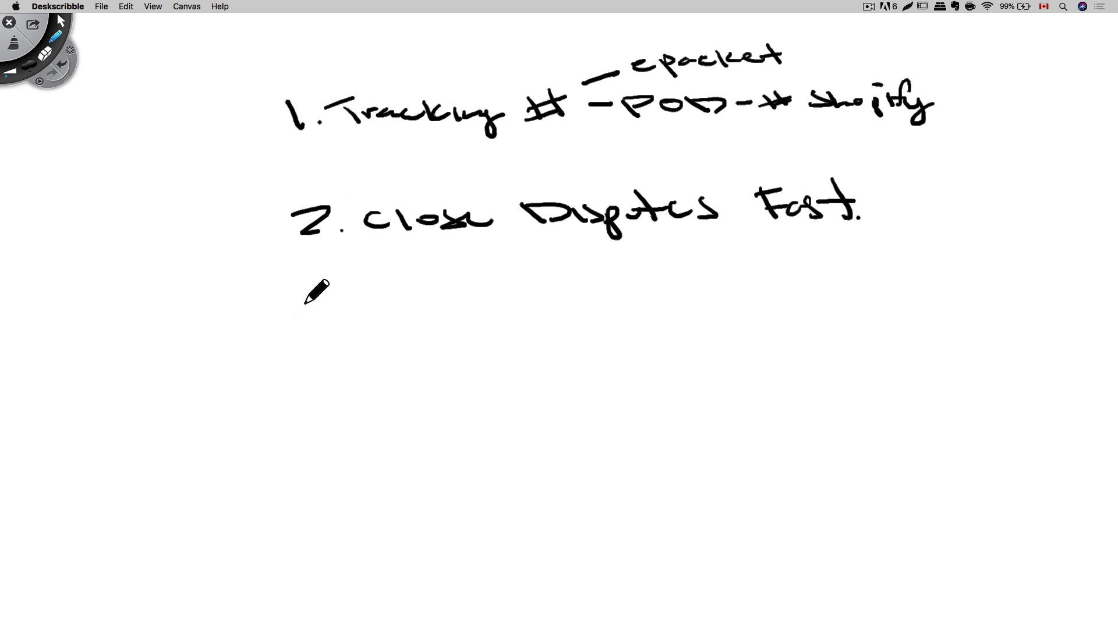